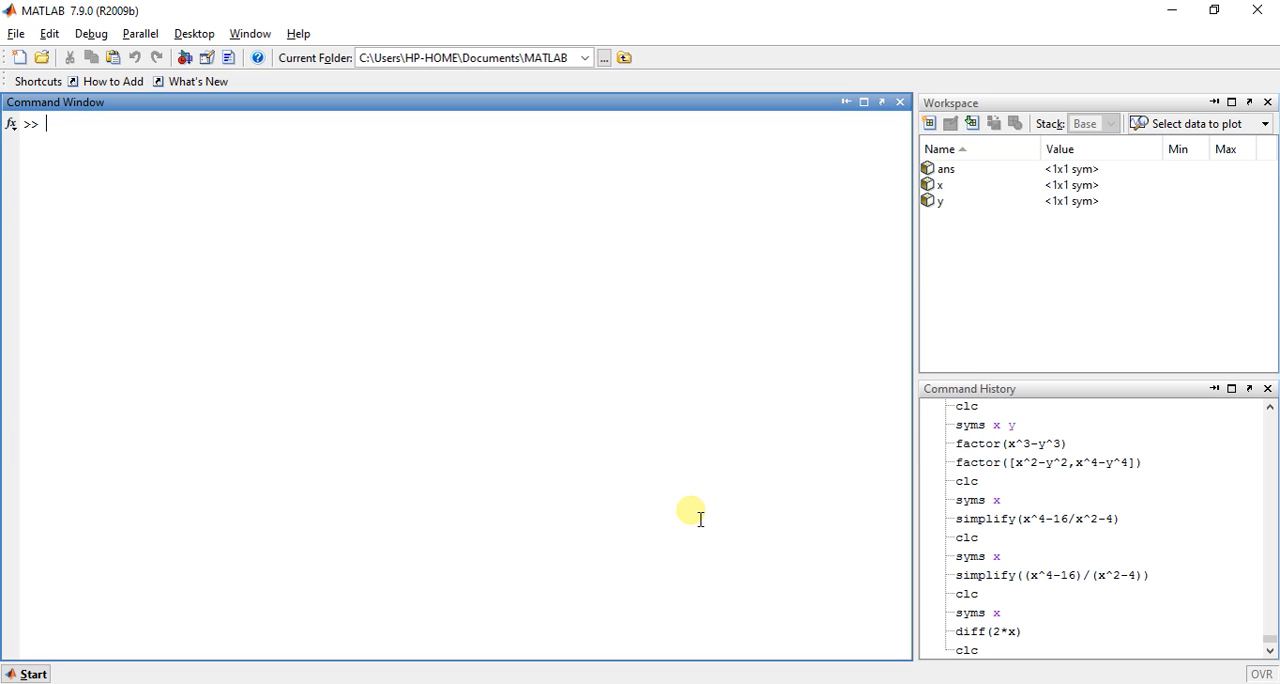
pyautogui.write('syms')
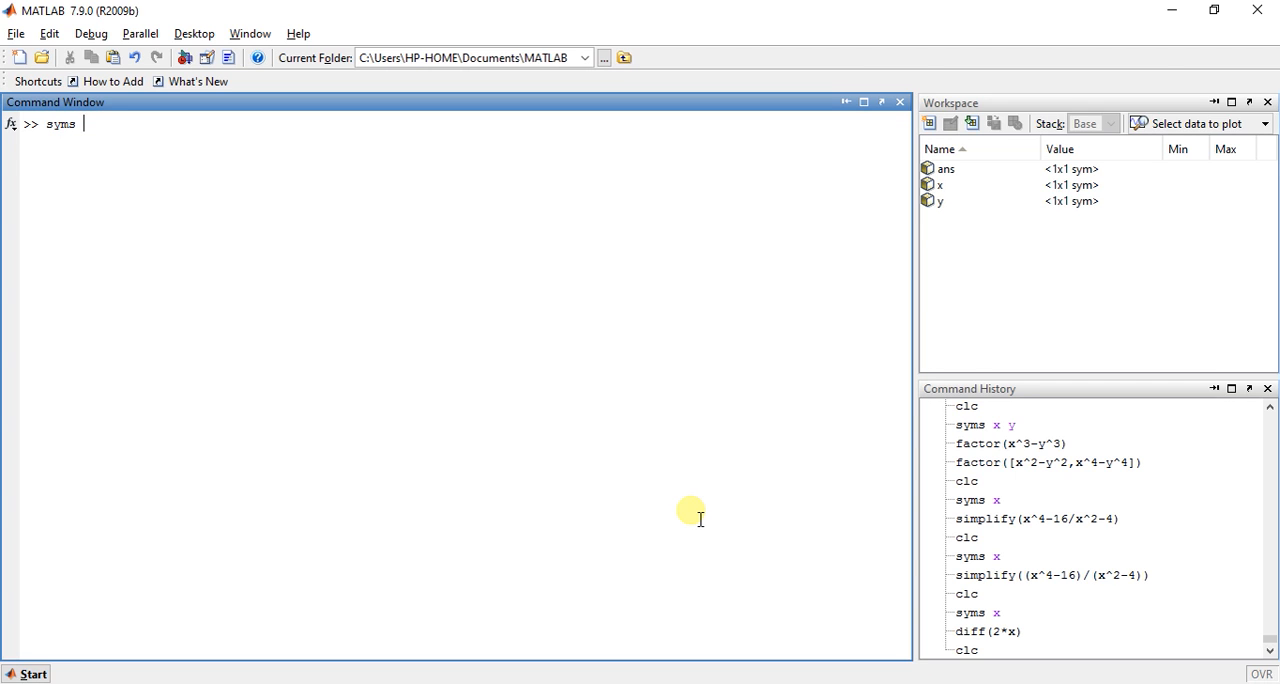
pyautogui.write('t')
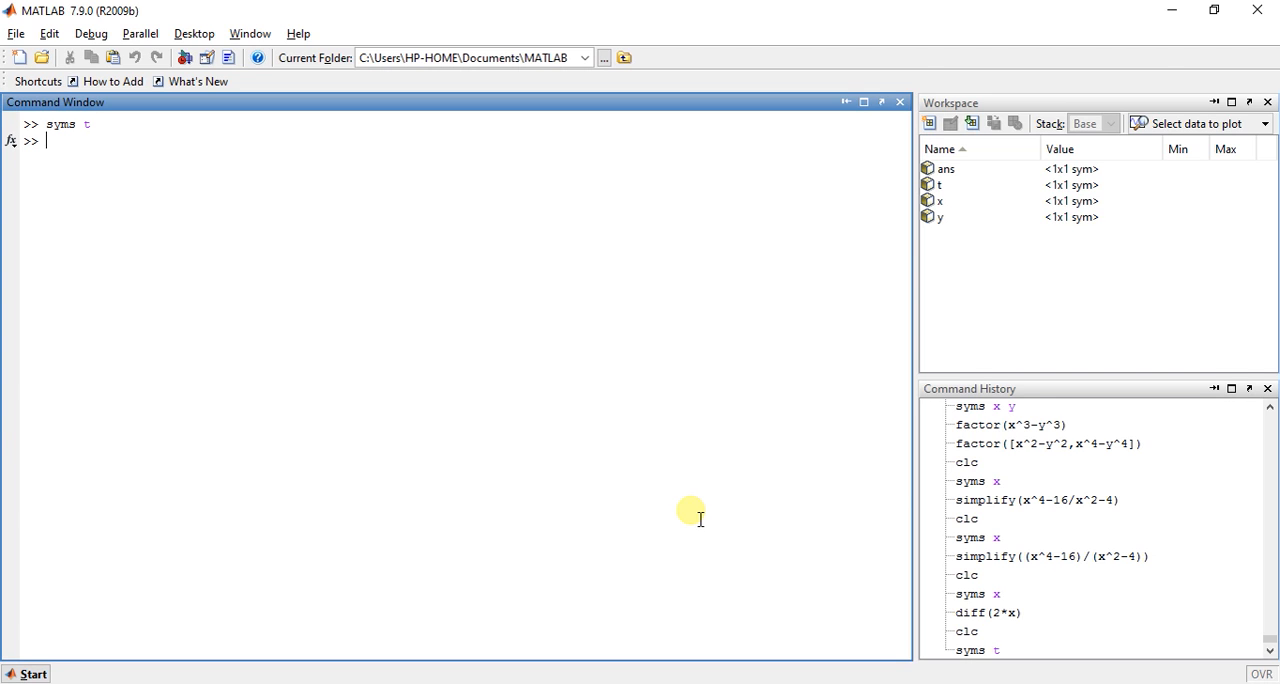
pyautogui.write('diff')
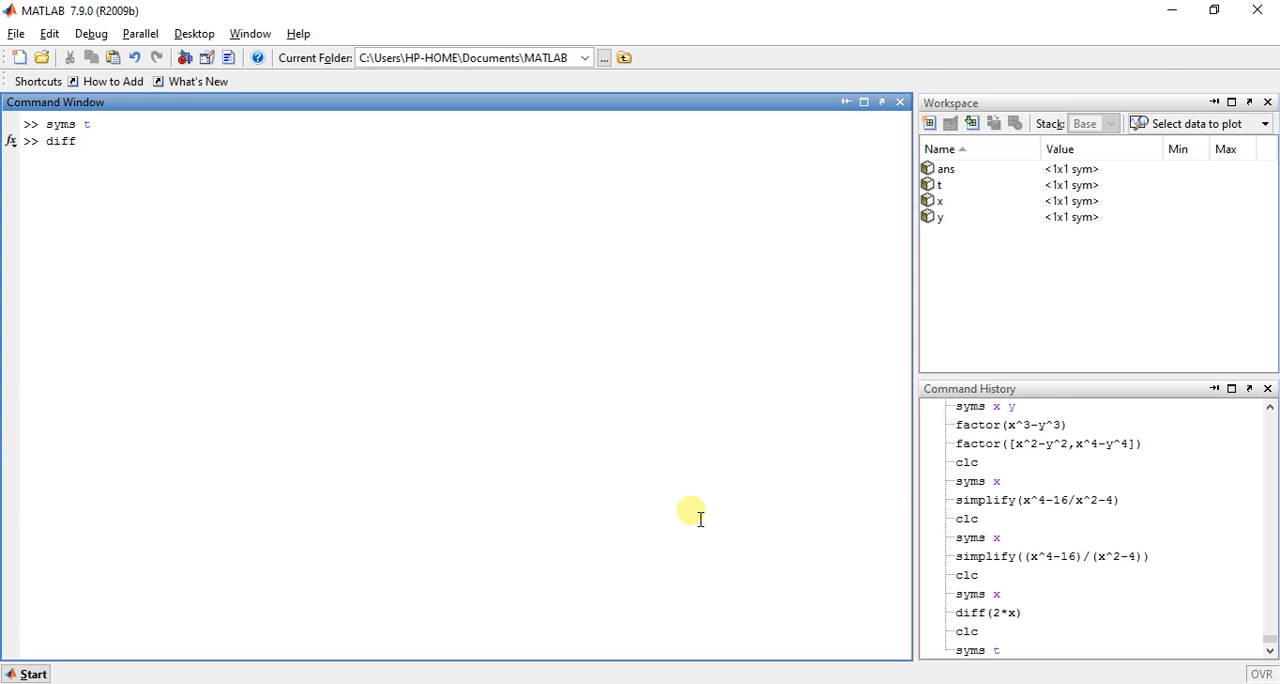
pyautogui.write('(')
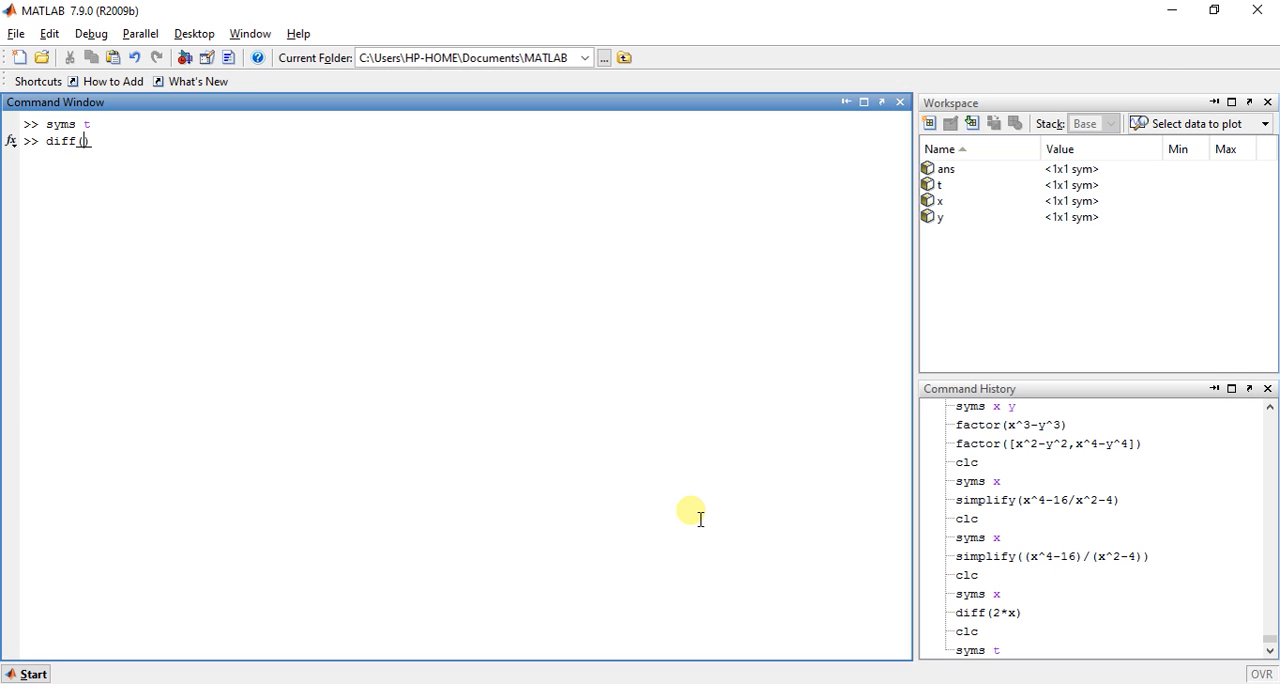
pyautogui.write('2)')
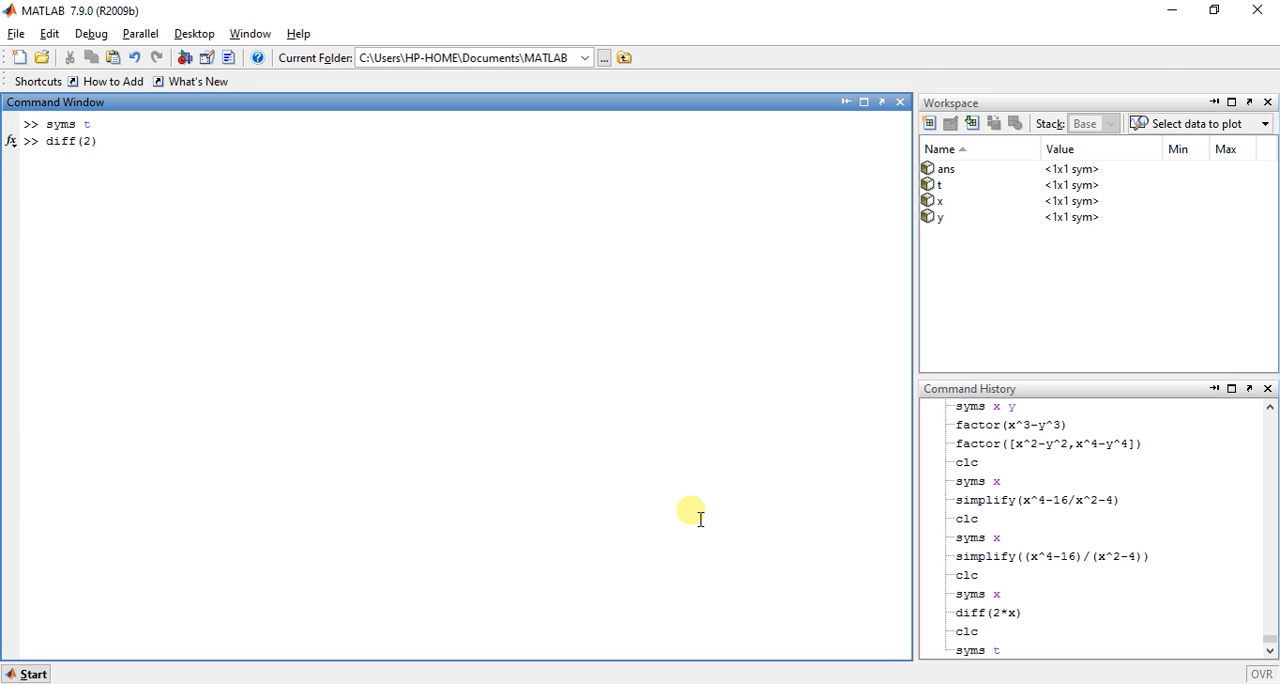
pyautogui.write('*t')
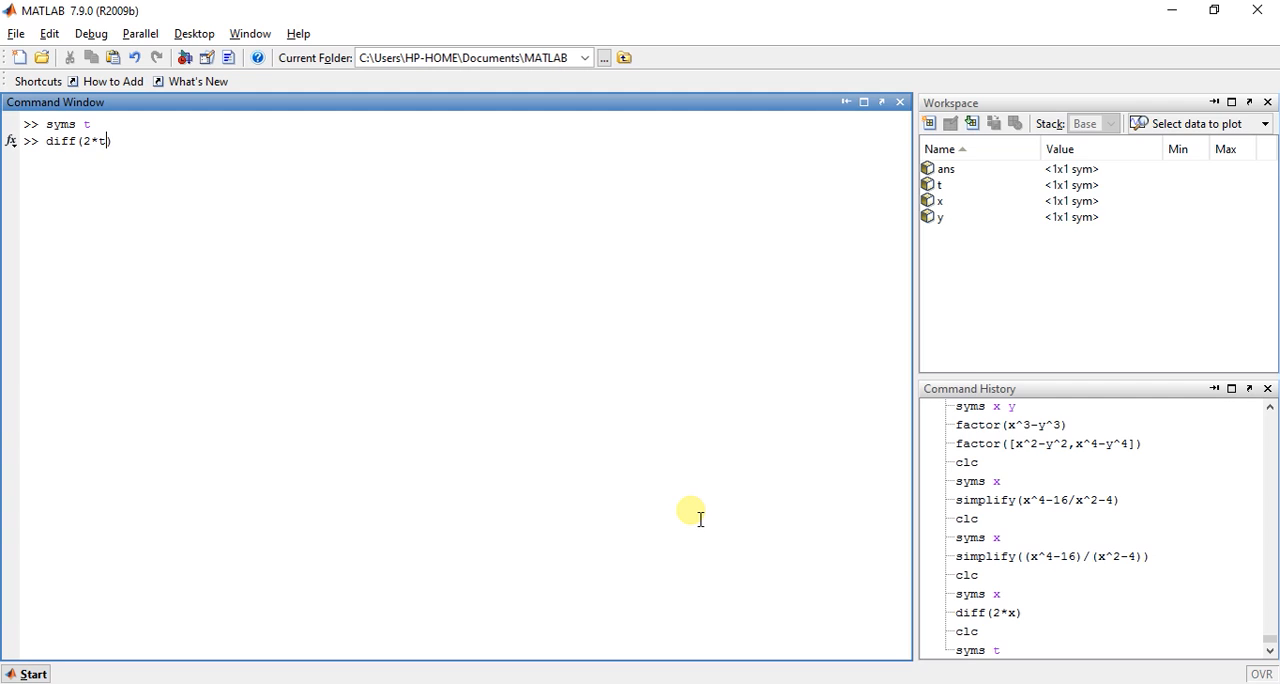
pyautogui.write('^2')
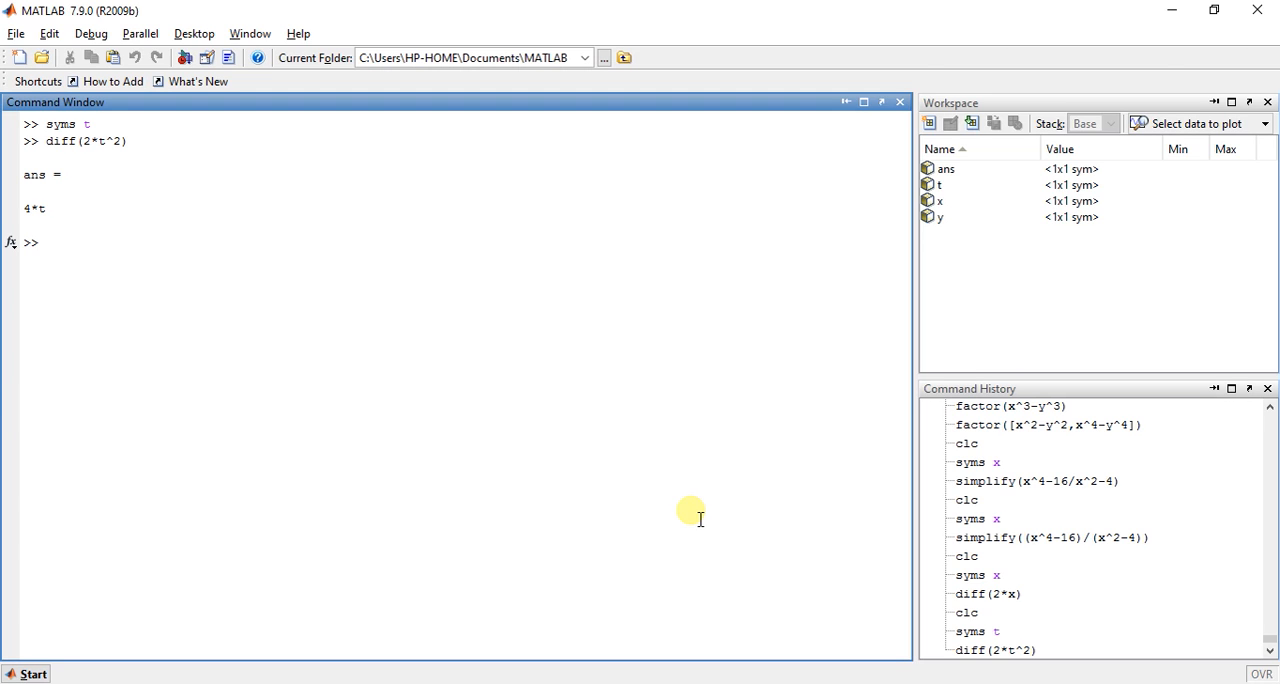
pyautogui.write('diff')
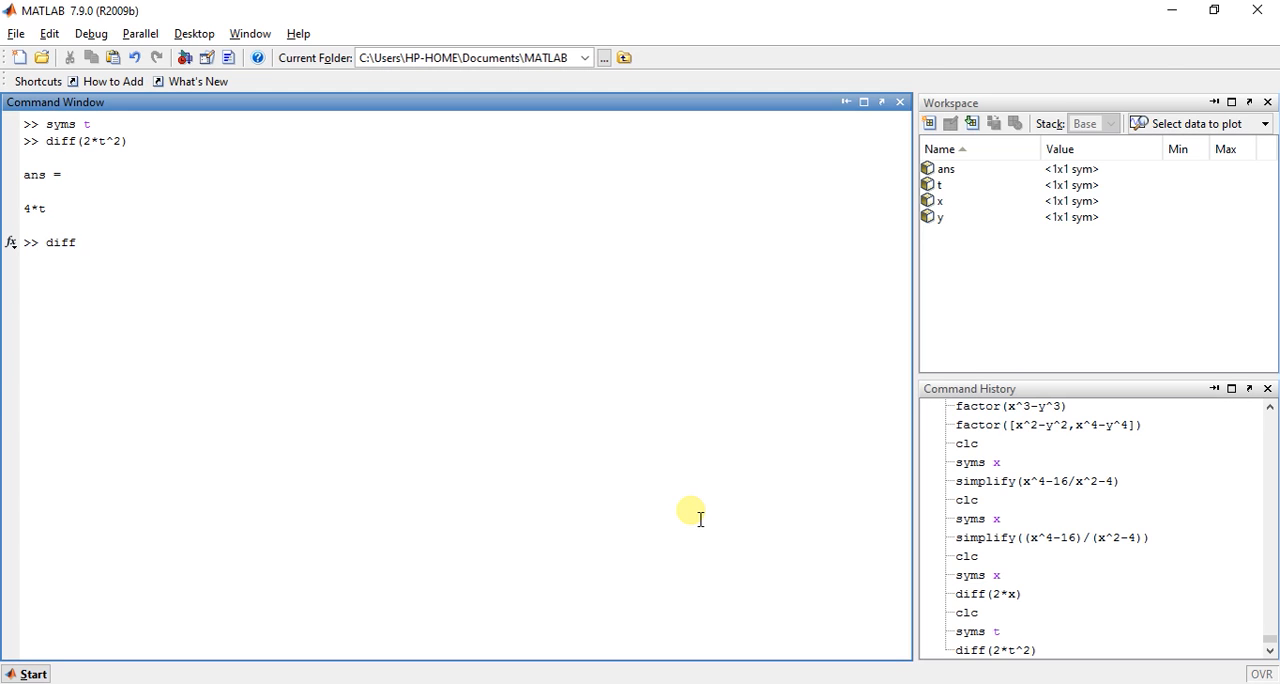
pyautogui.write('()')
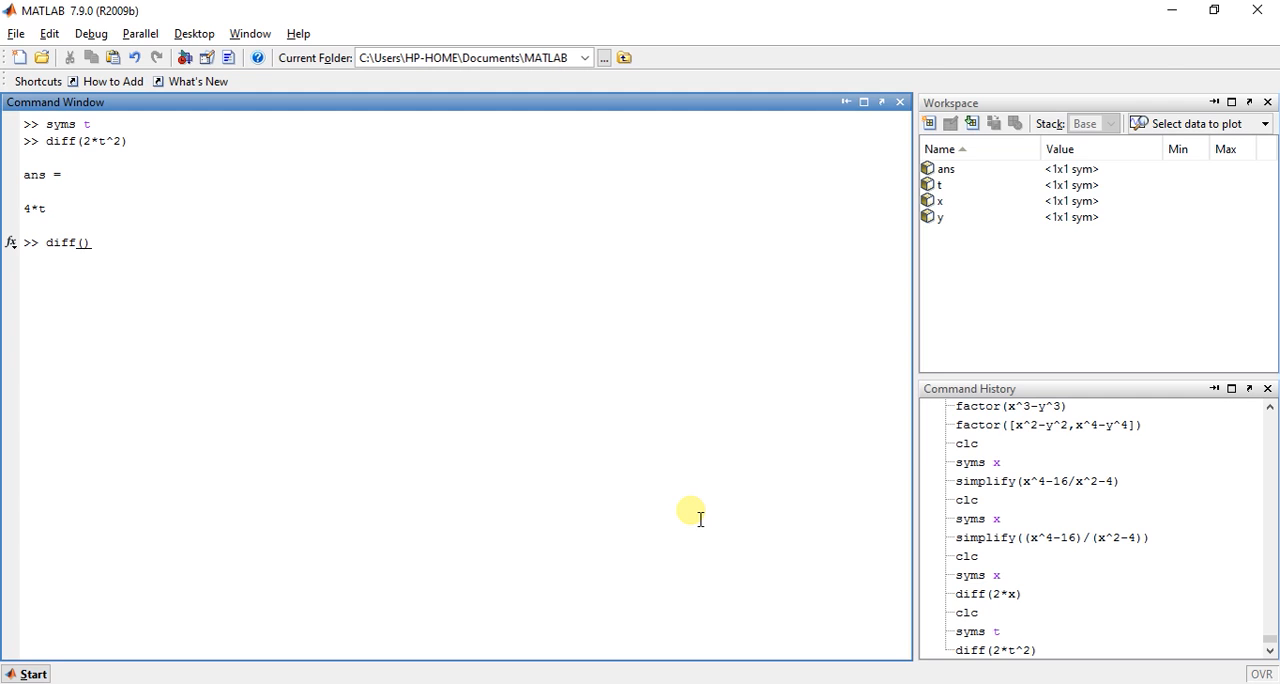
pyautogui.write('2')
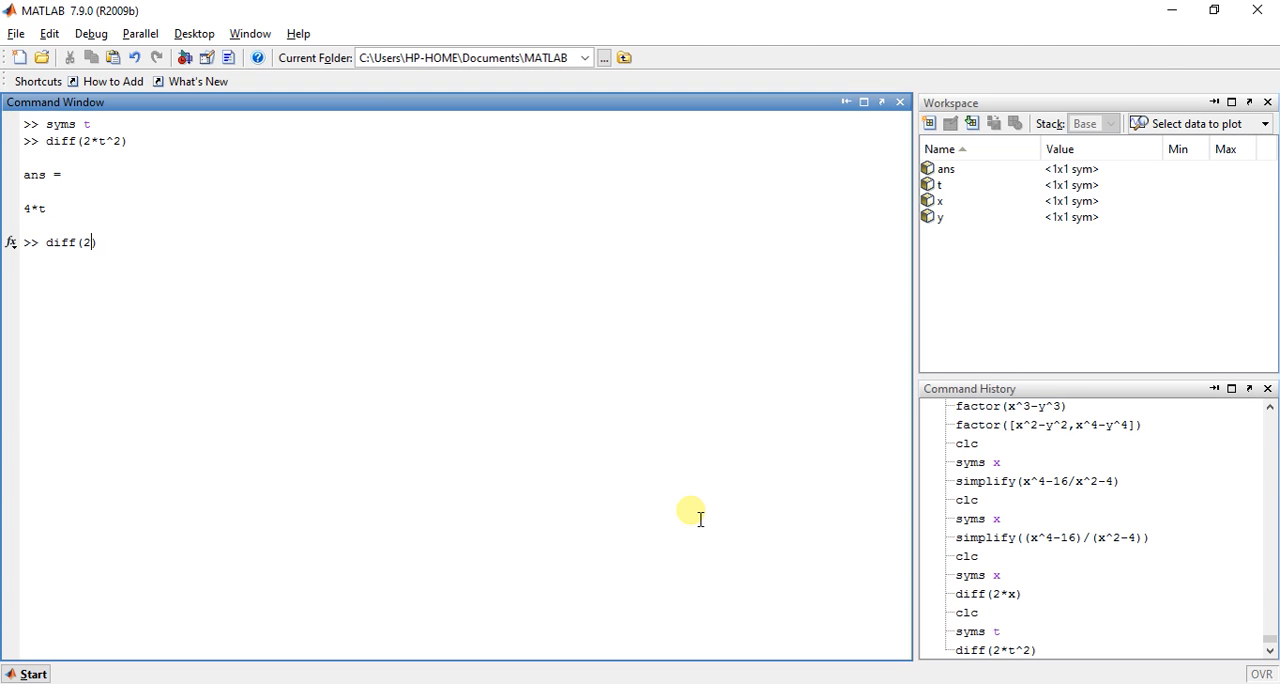
pyautogui.write('*')
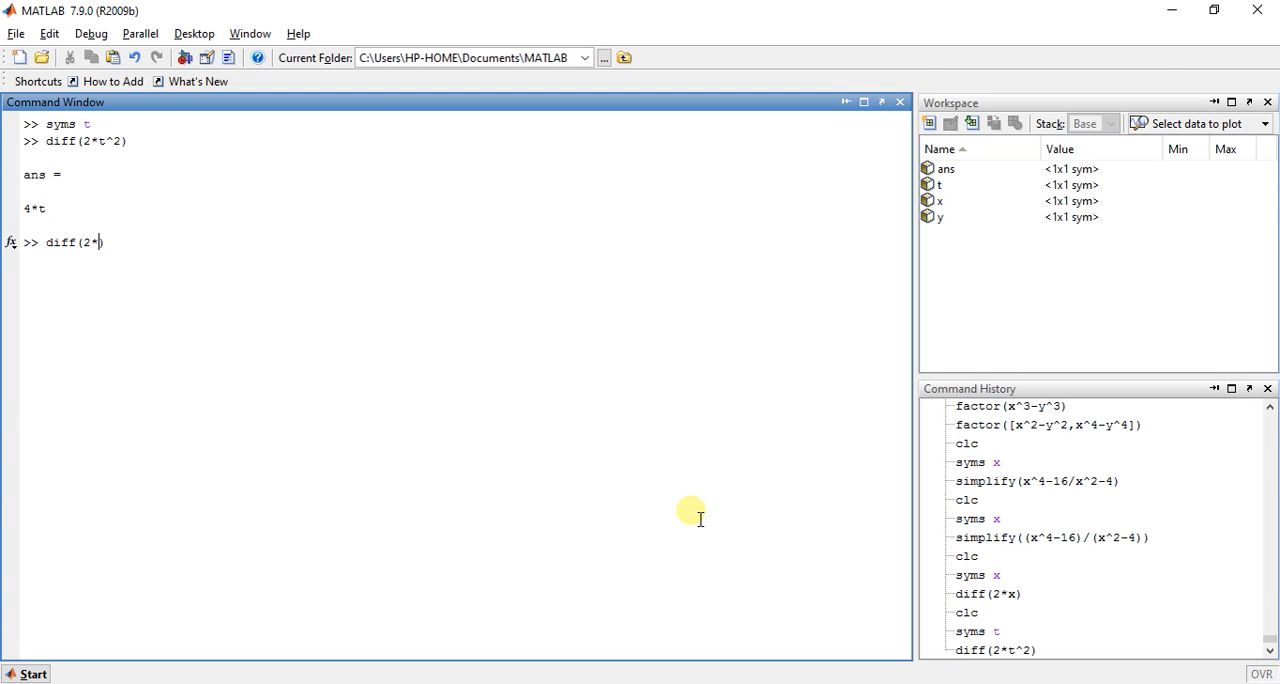
pyautogui.write('t^3')
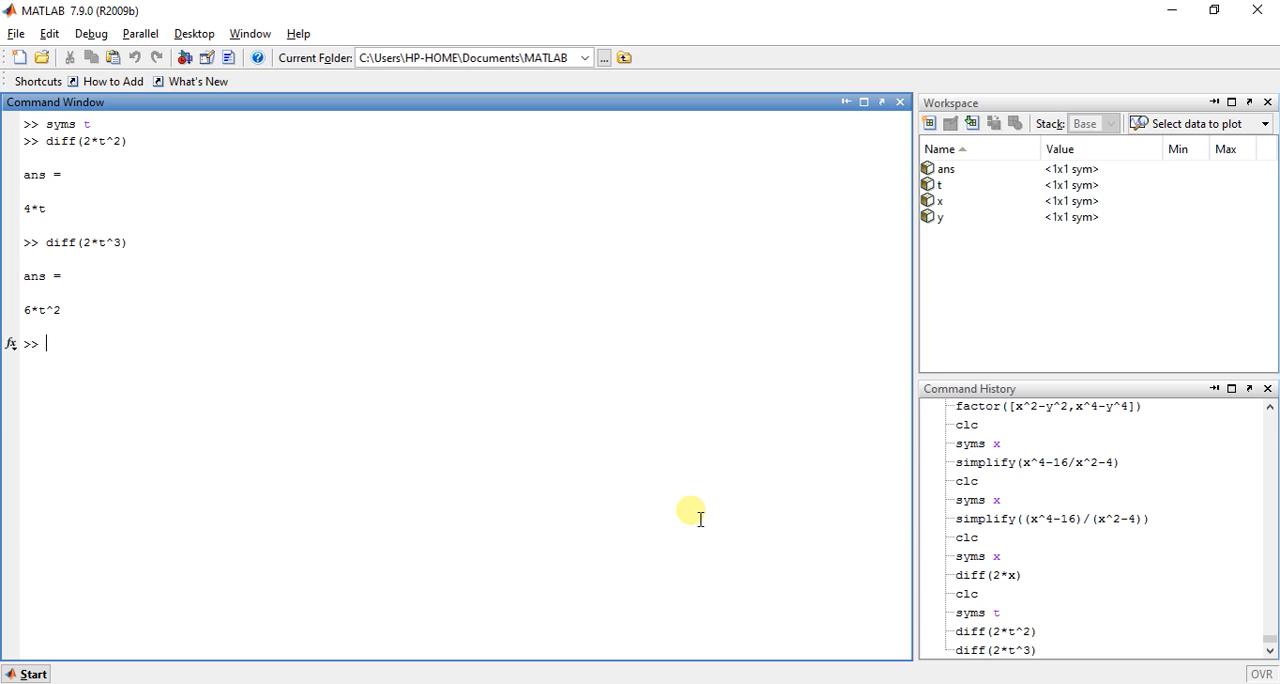
pyautogui.write('d')
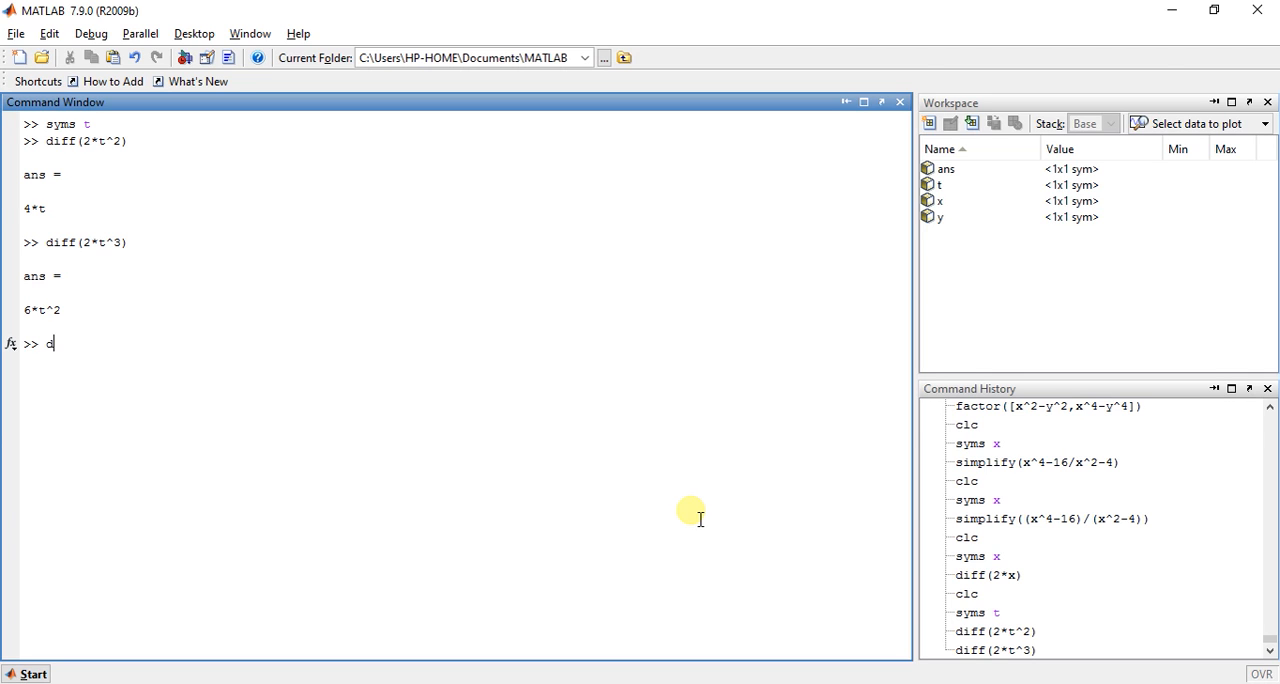
pyautogui.write('iff(')
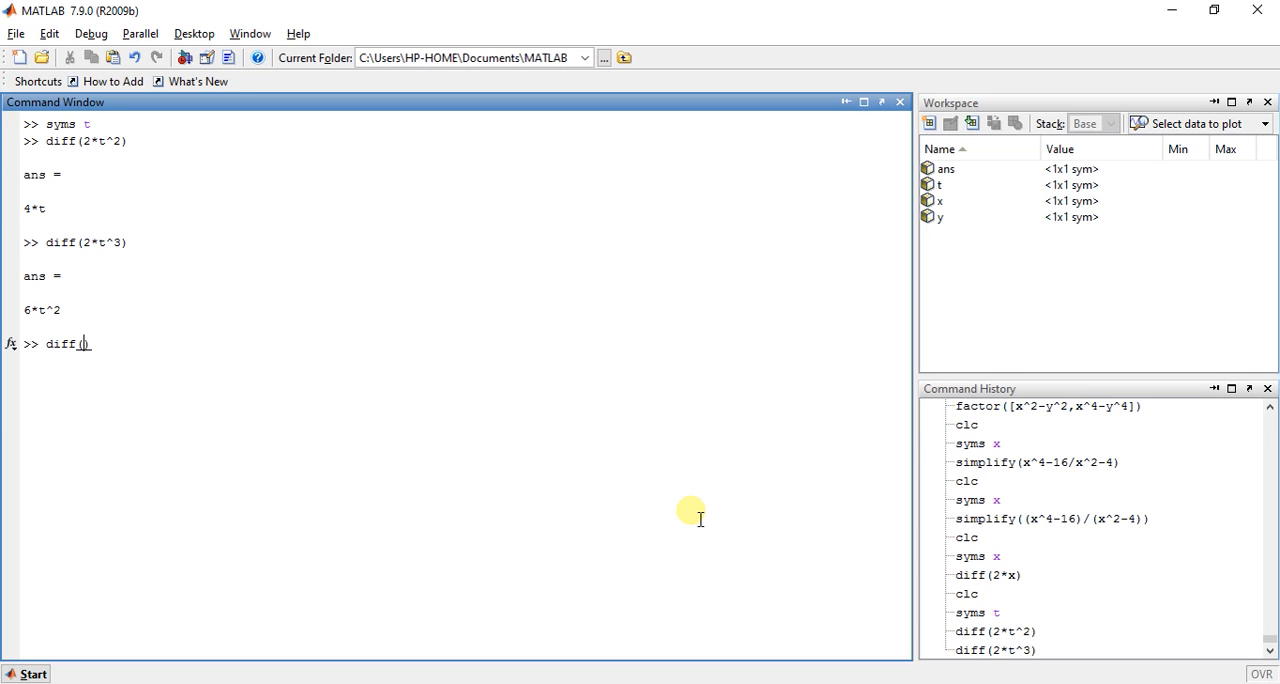
pyautogui.write('cos')
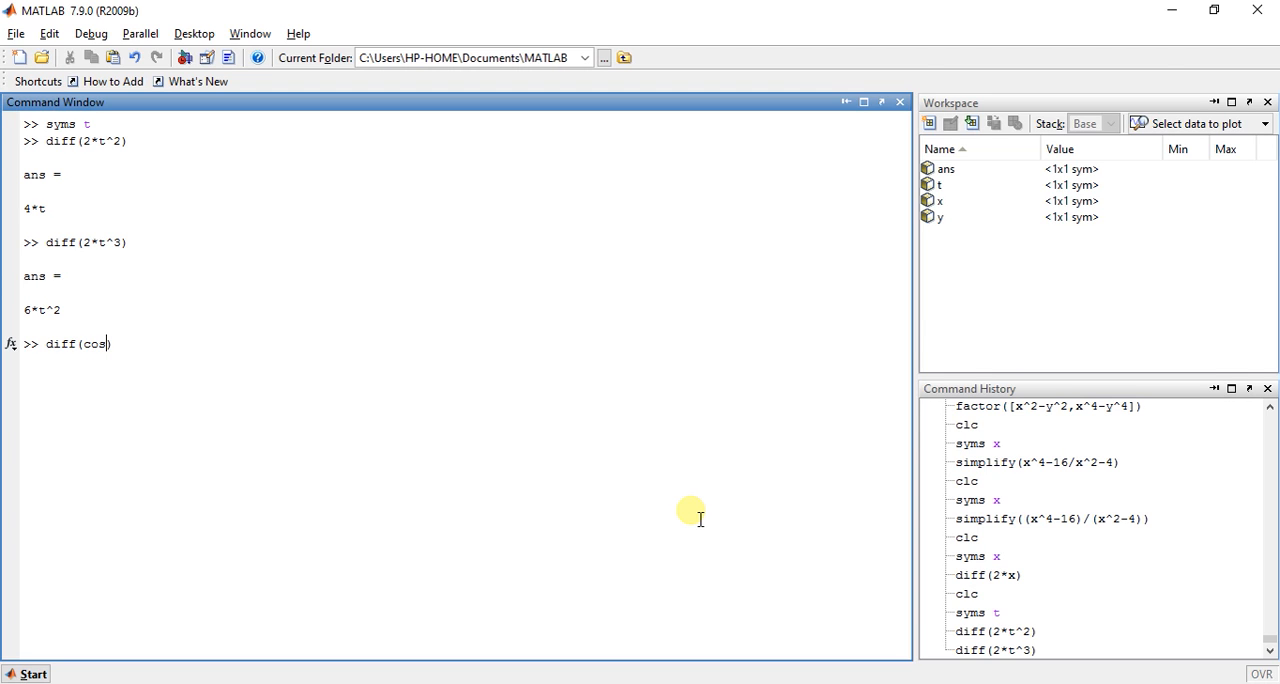
pyautogui.write('(t)')
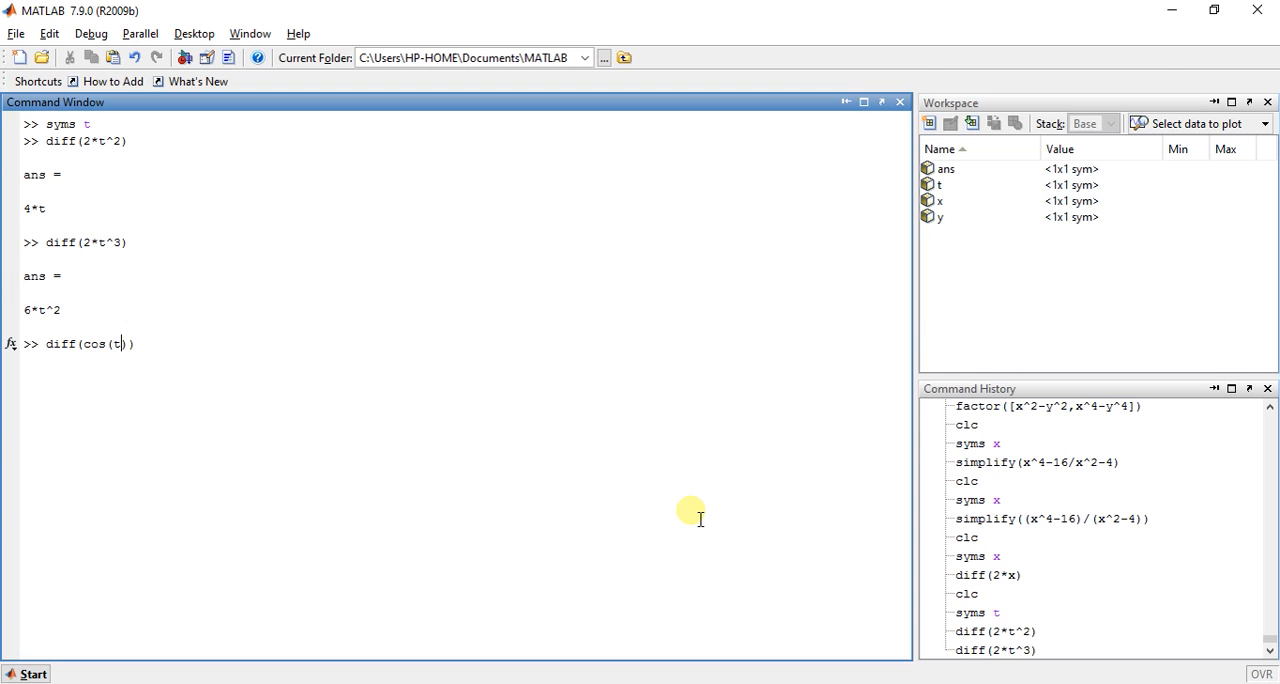